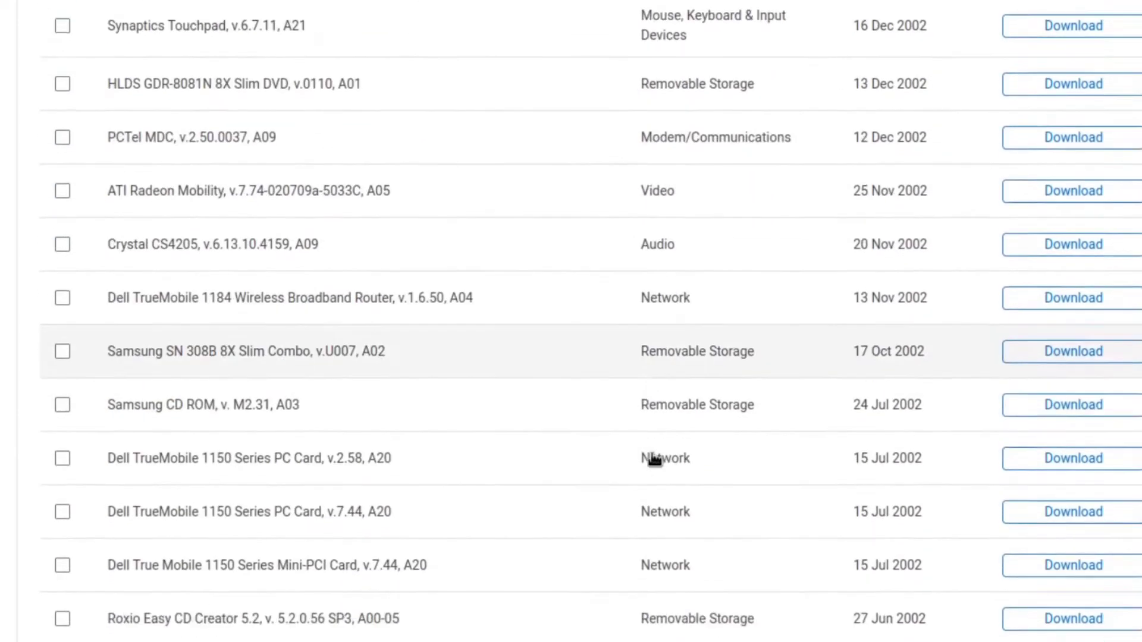
Step: Restart the computer from the Restart Computer dialog and let the Windows 98 desktop load
scroll("down", 3)
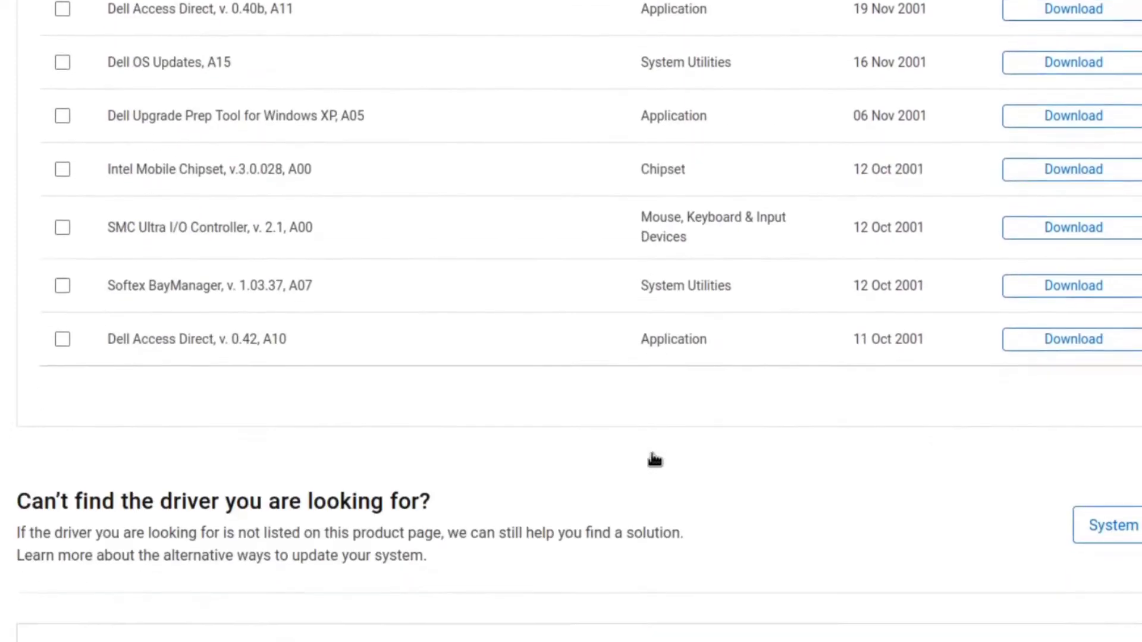
scroll("down", 3)
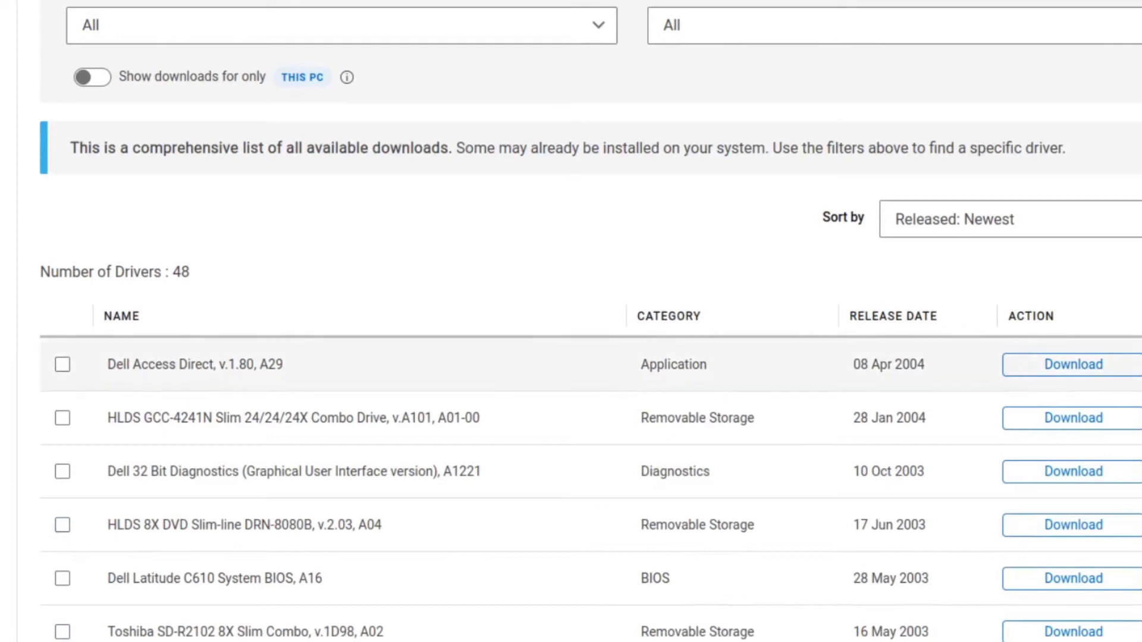
left_click(194, 364)
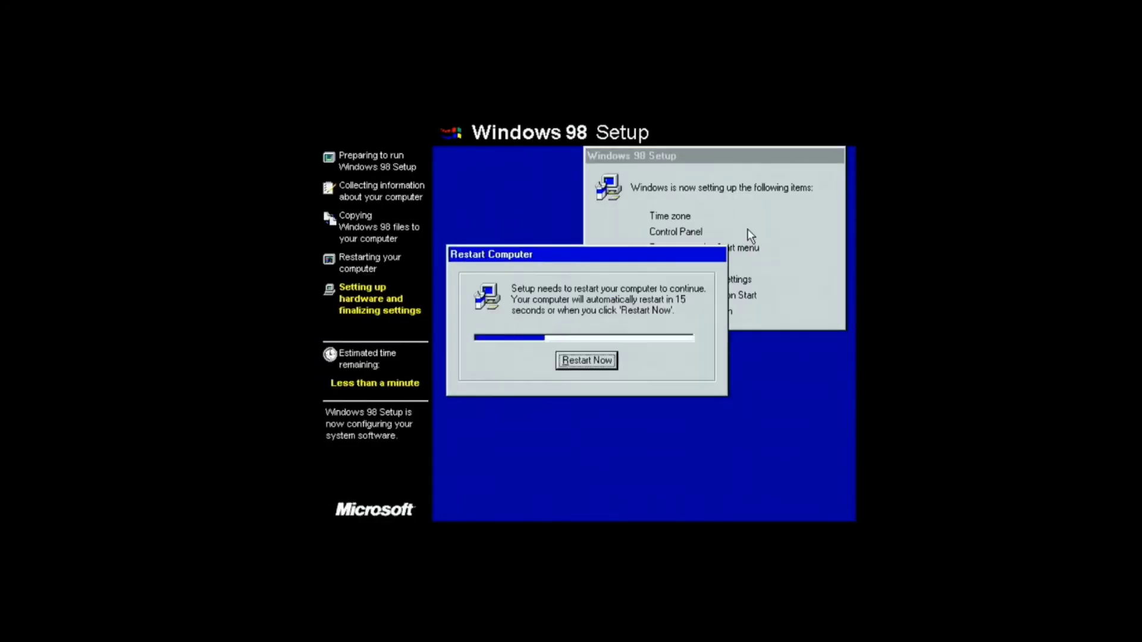
left_click(586, 359)
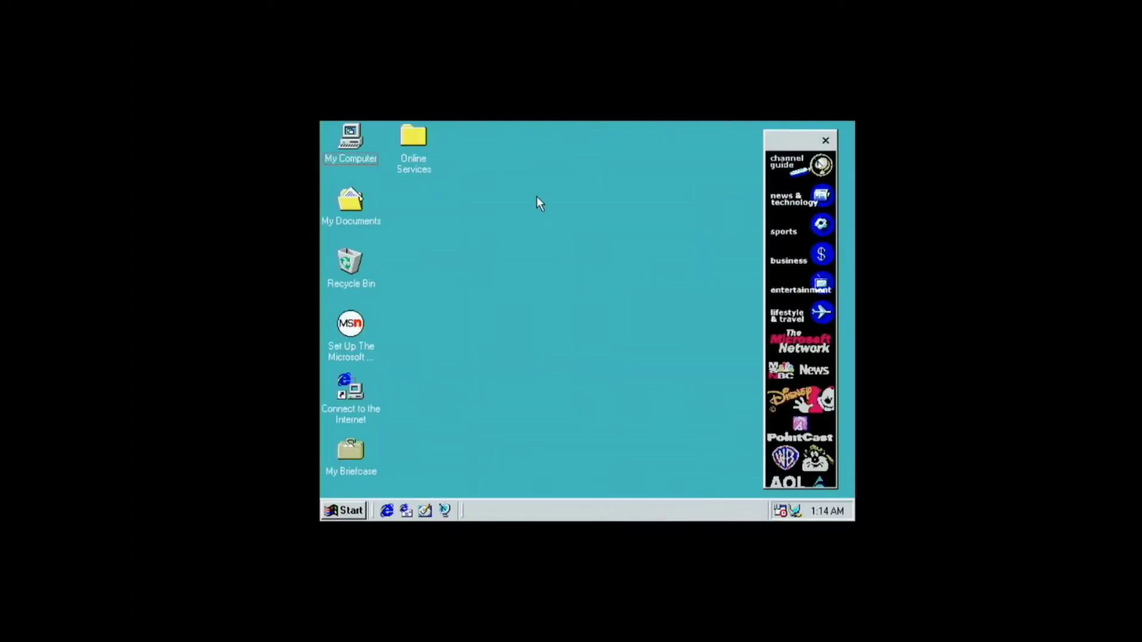